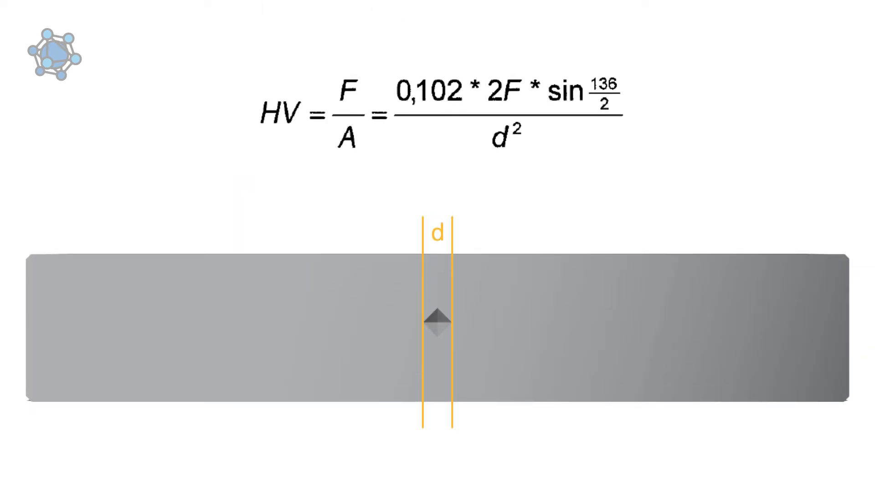
- Advance the animation so the force term F in HV = F/A is spotlighted and the scene dims
click(349, 90)
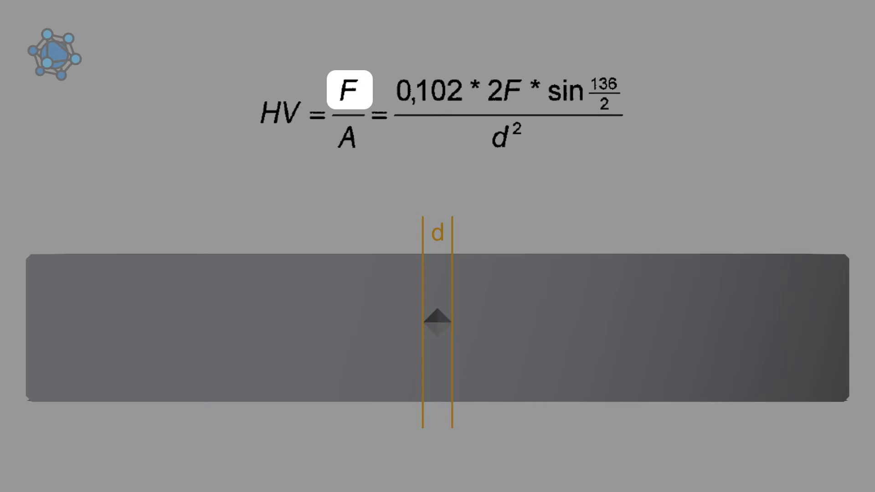